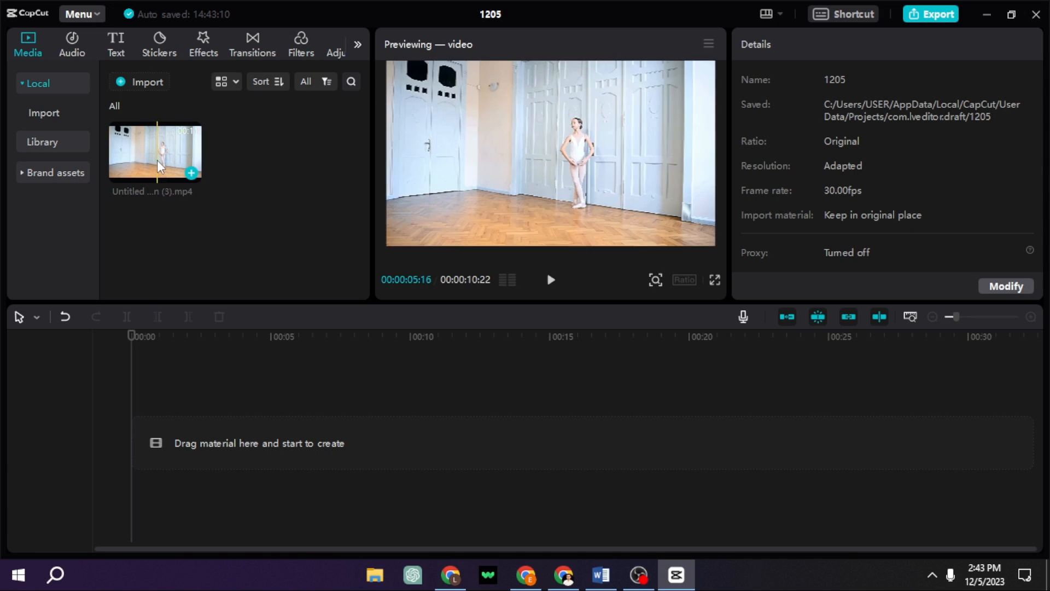
# Drag the ballet clip onto the timeline, then copy and paste it onto a track above.
pyautogui.moveTo(155, 151); pyautogui.dragTo(280, 442)
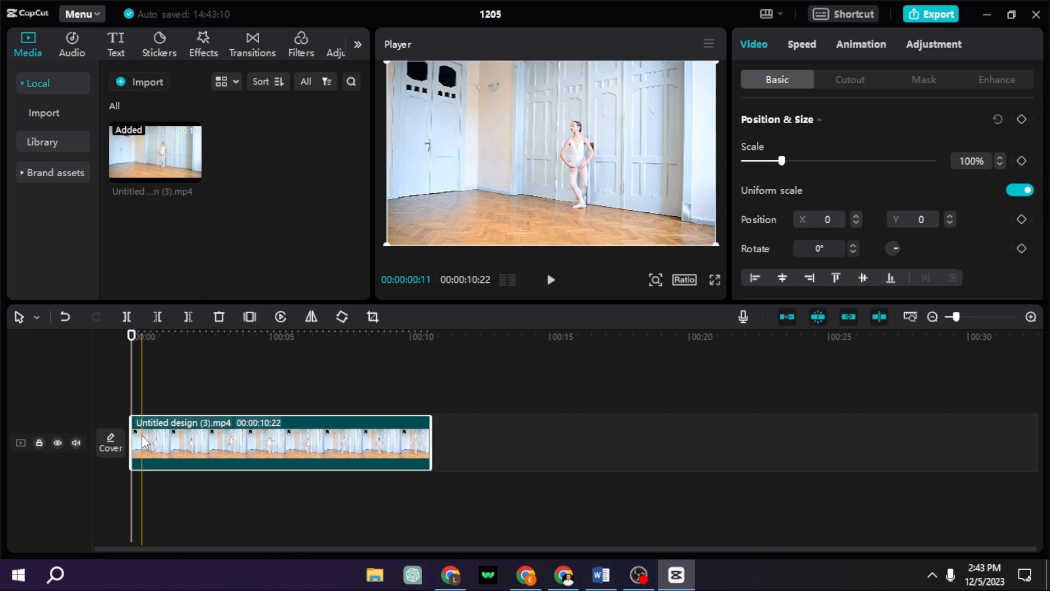
pyautogui.rightClick(145, 442)
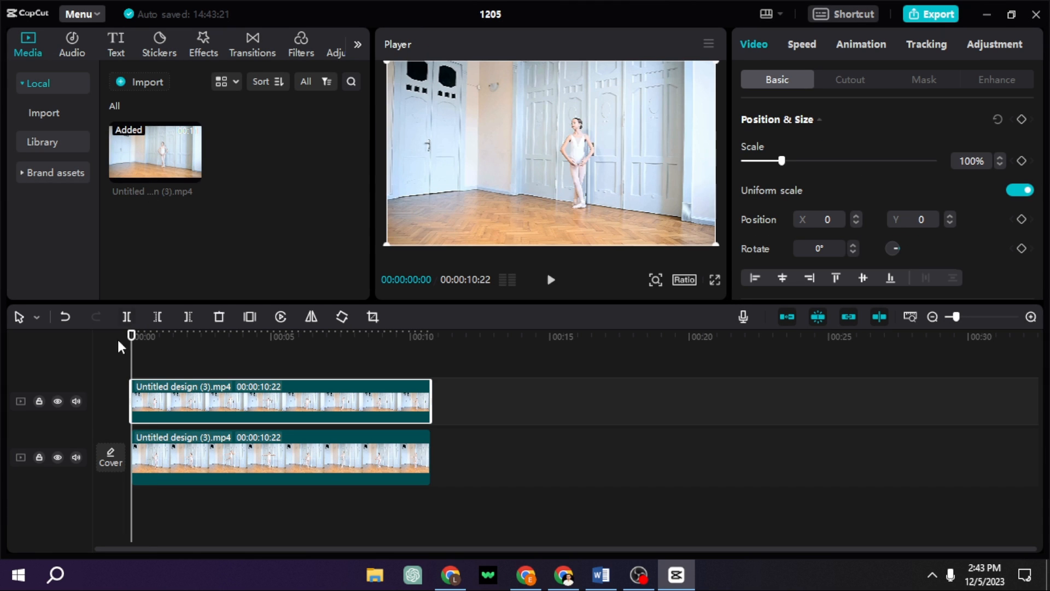
pyautogui.click(139, 409)
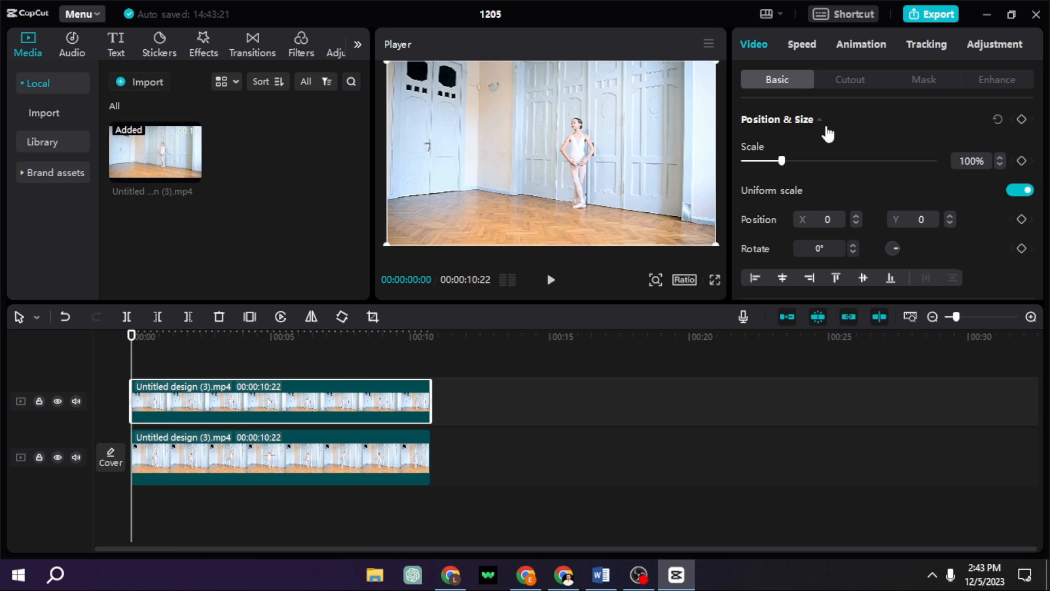
# Enable Motion tracking on the top ballet clip from the Tracking settings.
pyautogui.click(926, 45)
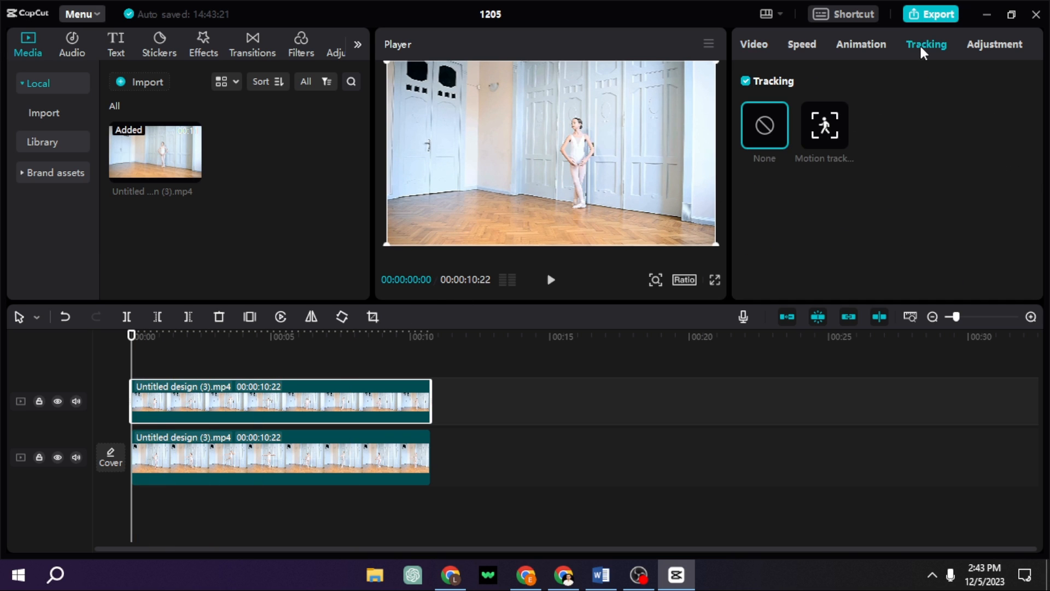
pyautogui.moveTo(830, 139)
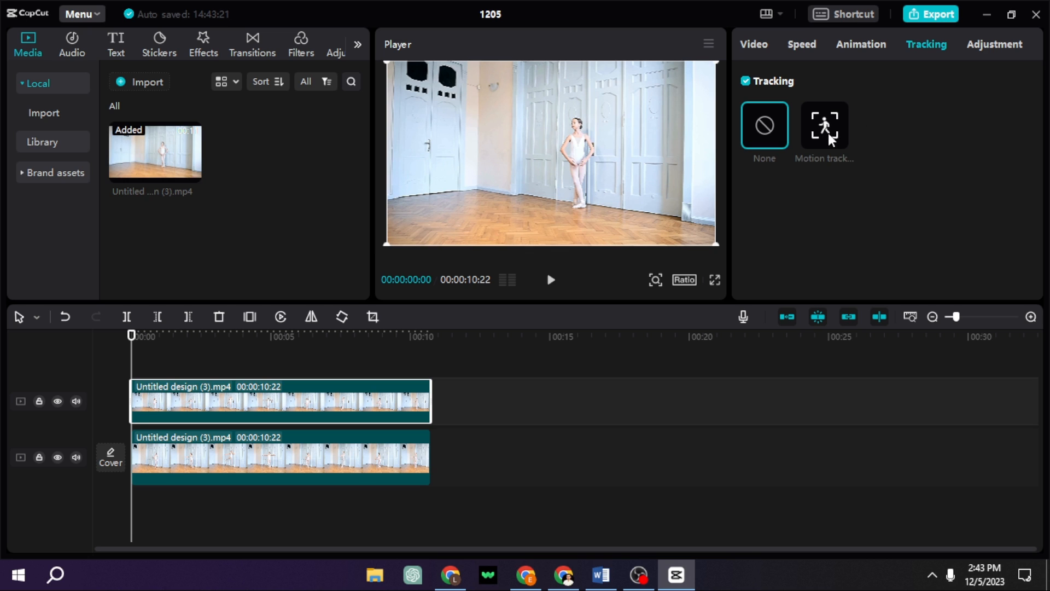
pyautogui.click(824, 125)
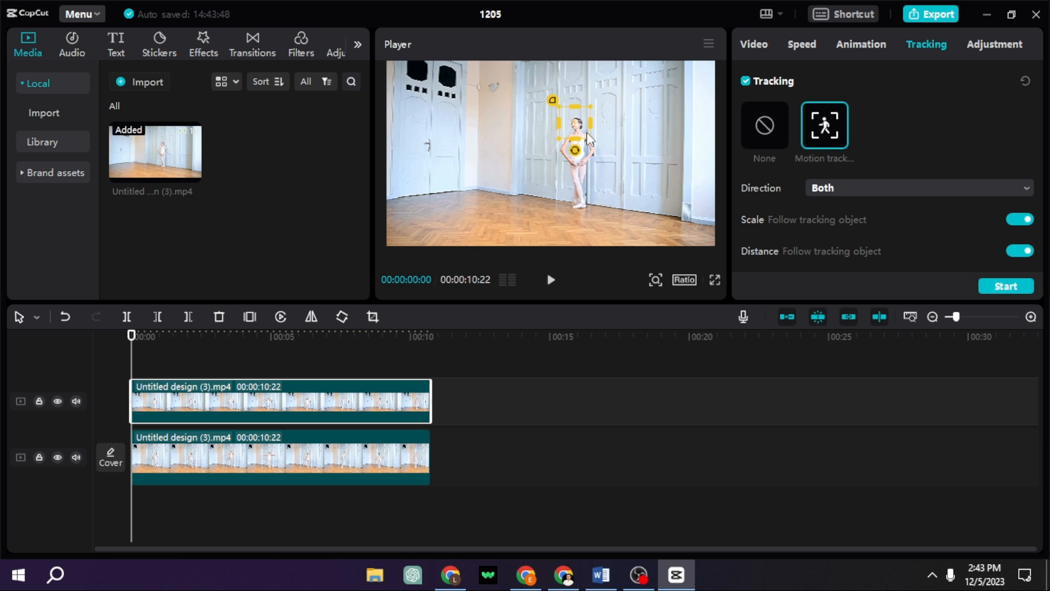
pyautogui.moveTo(594, 131)
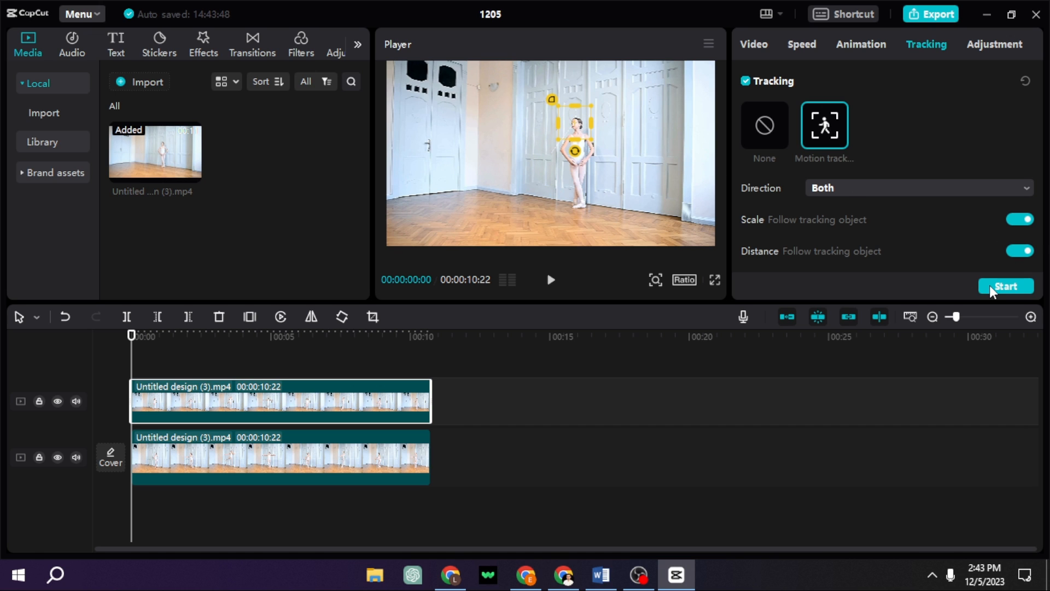
# Start tracking the dancer's movement and let it run across the full clip.
pyautogui.click(1006, 286)
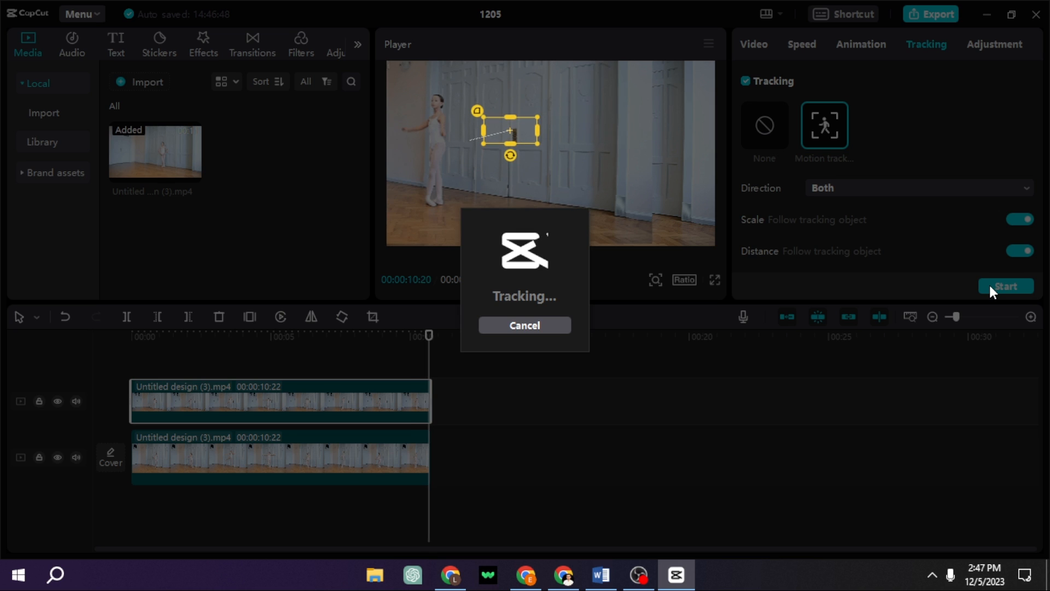
pyautogui.click(1006, 286)
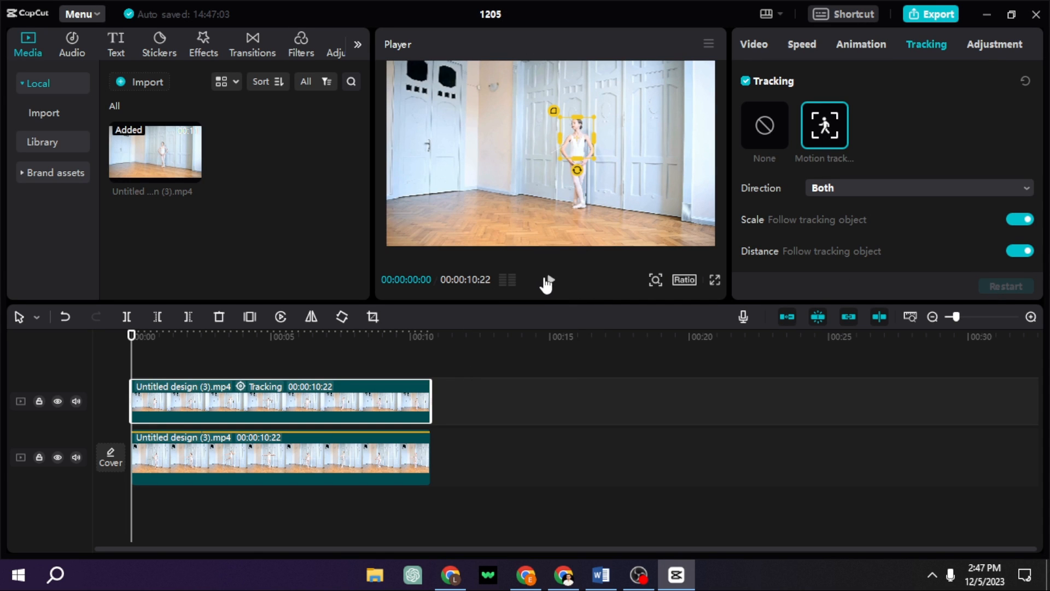
pyautogui.click(549, 280)
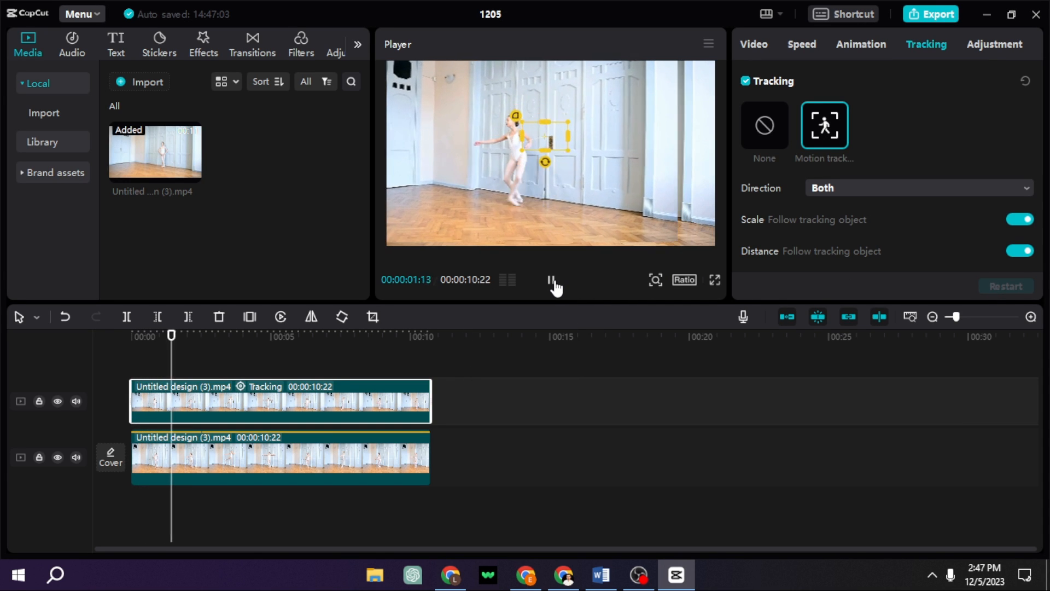
pyautogui.click(550, 280)
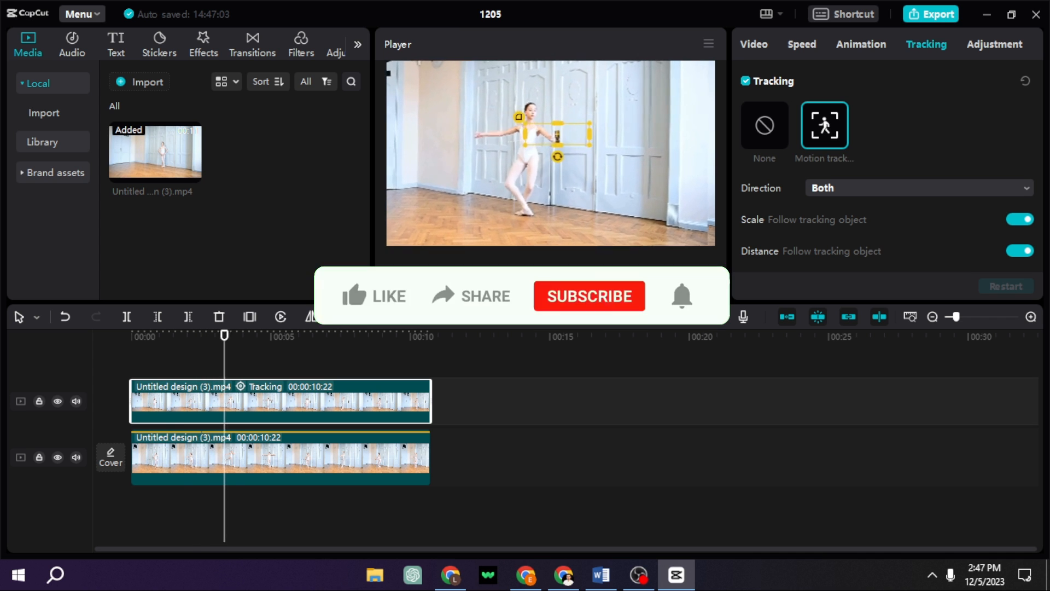